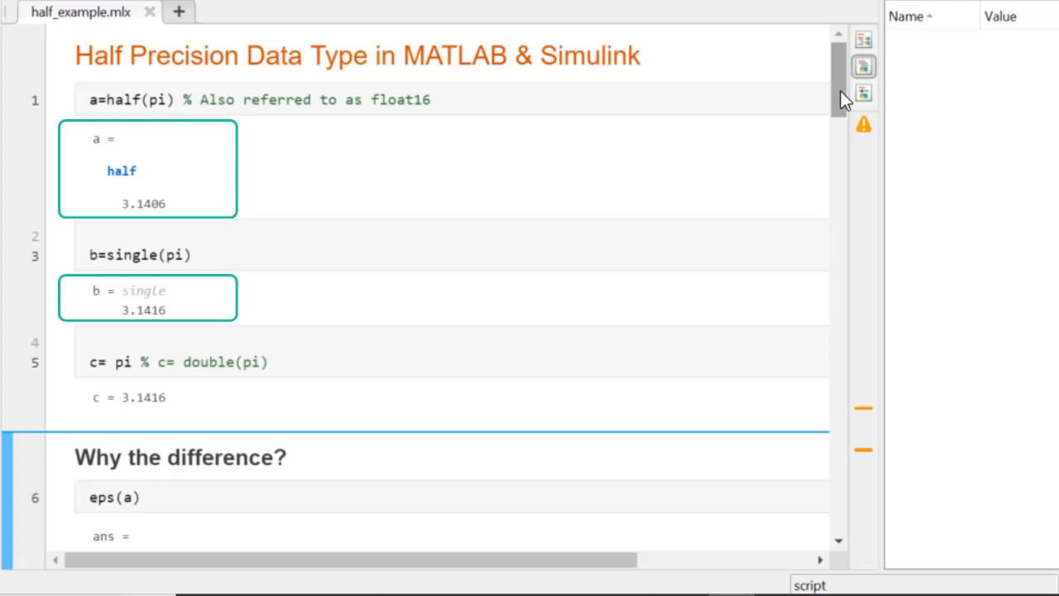
# Scroll through the eps(a), eps(b), eps(c) bit-layout diagrams to 'Why is Half precision important?'
pyautogui.scroll(-3)
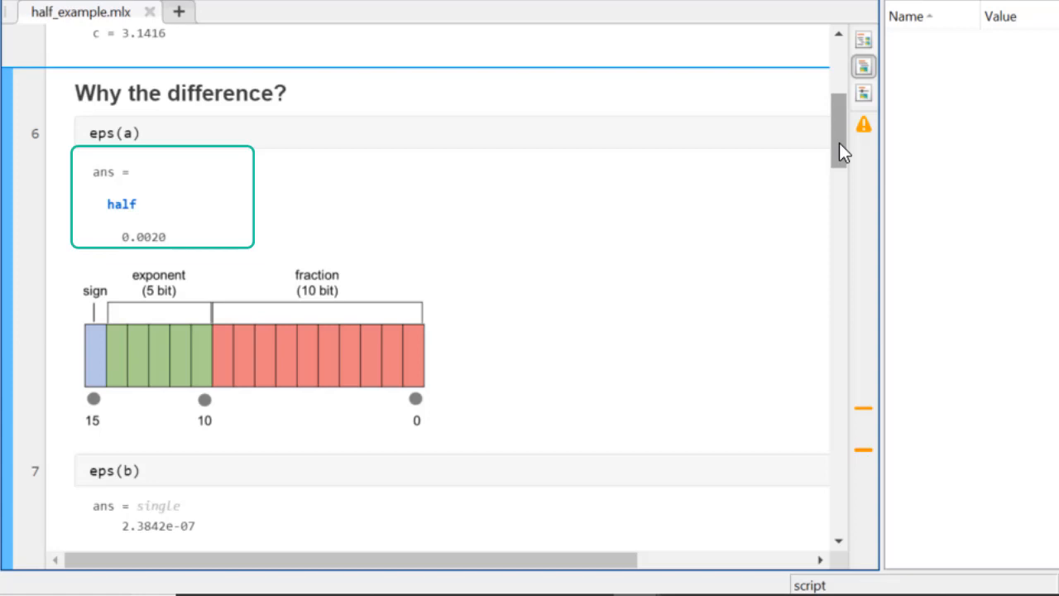
pyautogui.scroll(-3)
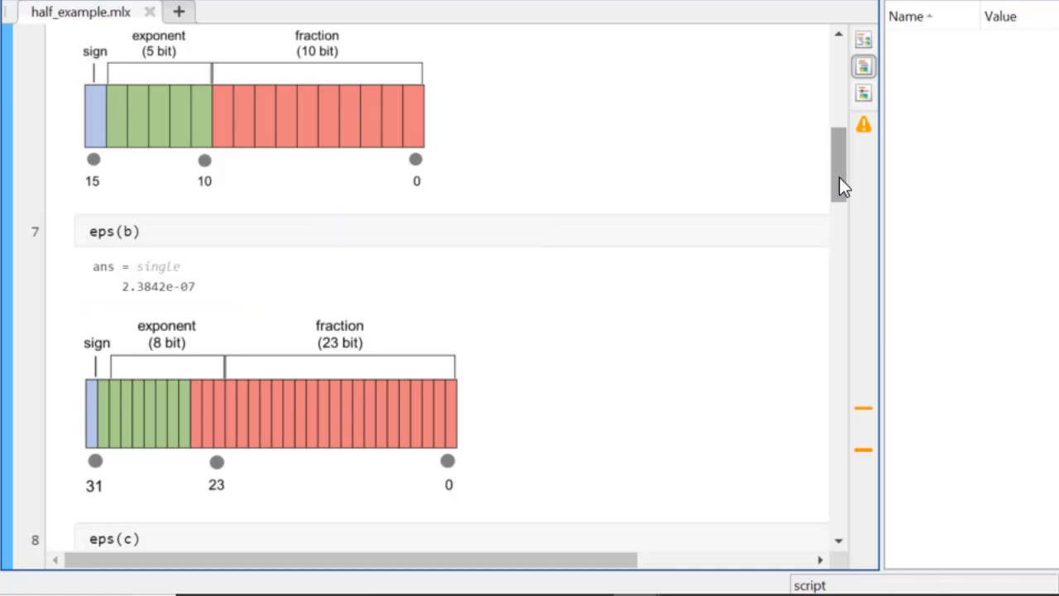
pyautogui.scroll(-3)
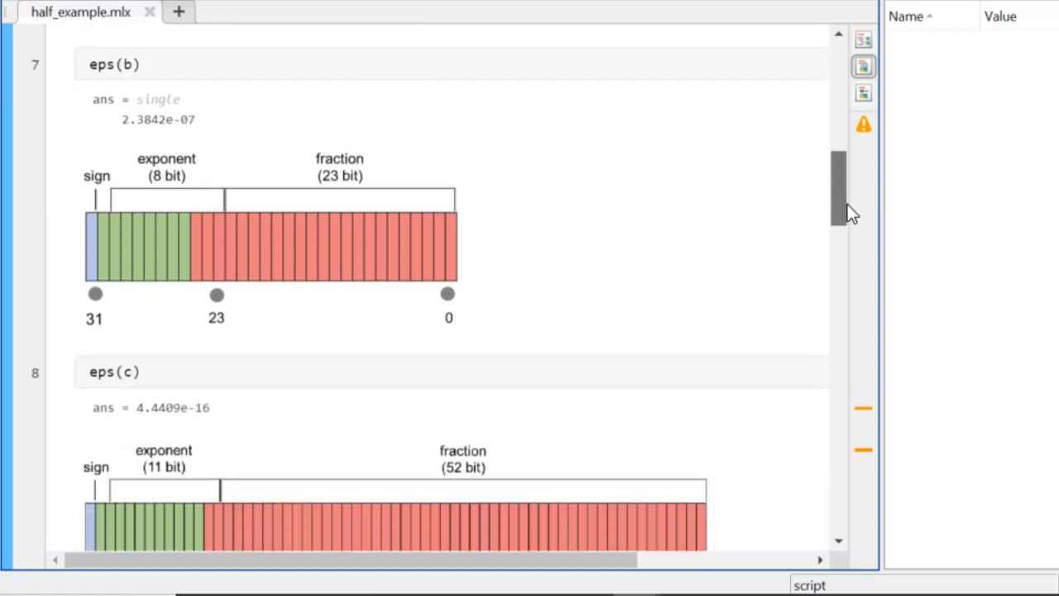
pyautogui.scroll(-3)
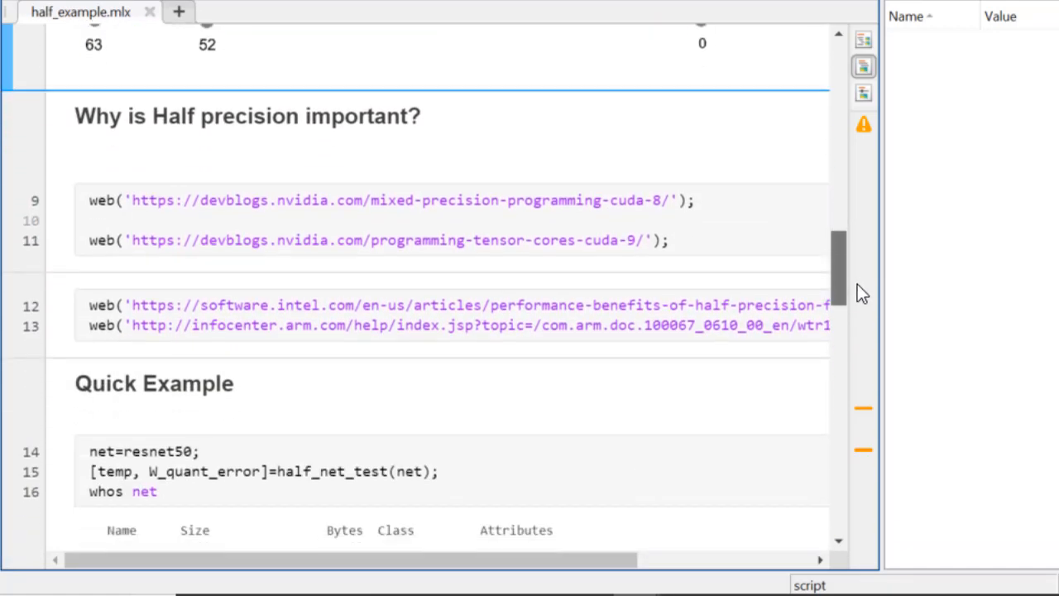
# View the Mixed-Precision Programming with CUDA 8 article via the web() link, then return to the Quick Example
pyautogui.click(394, 199)
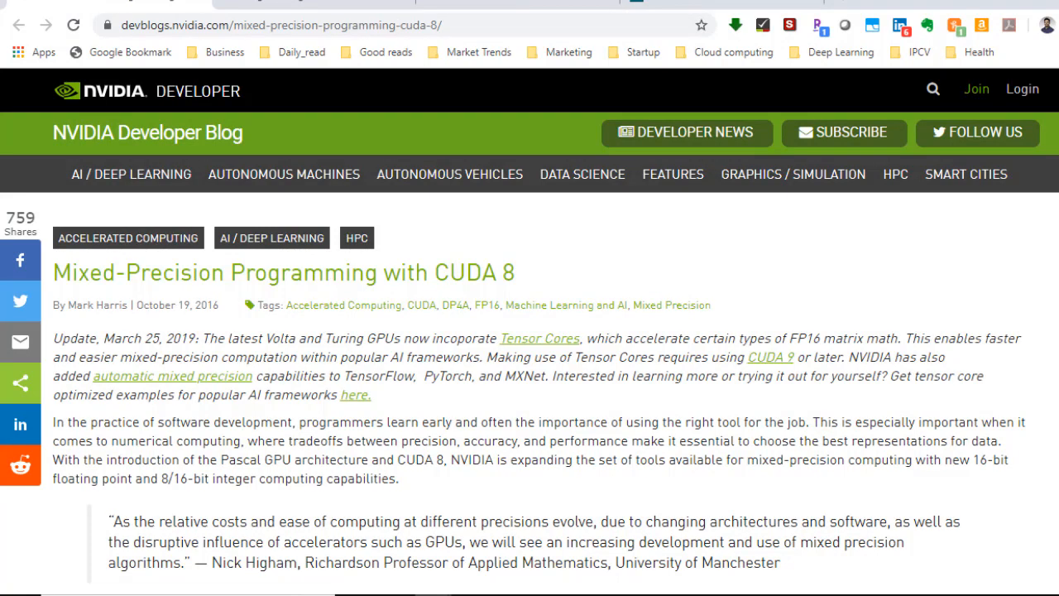
pyautogui.click(769, 358)
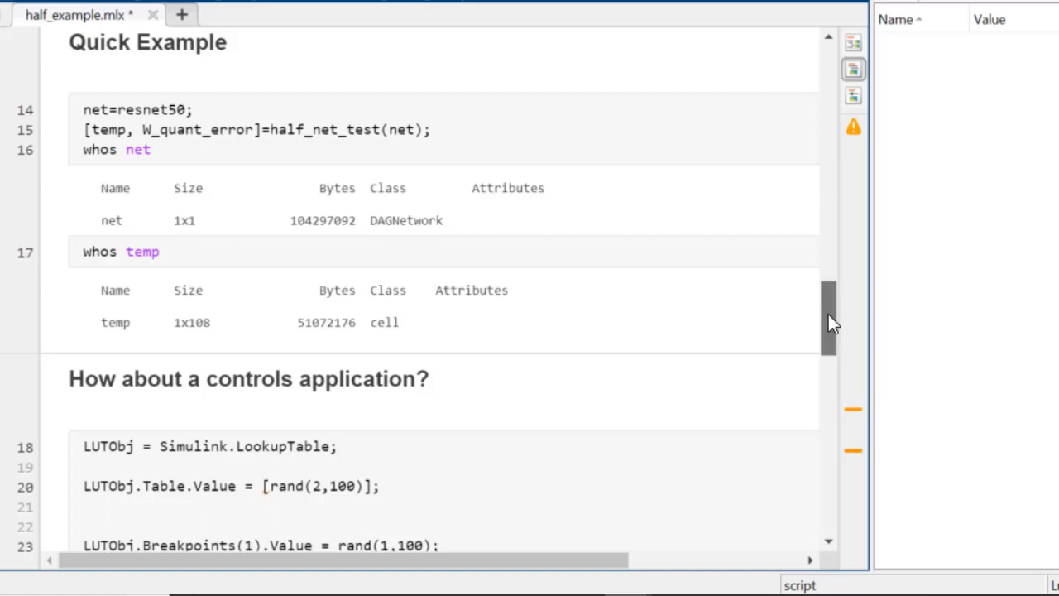
# Scroll through the controls lookup-table example to the whos data2 output: 1600 vs 400 bytes
pyautogui.scroll(-3)
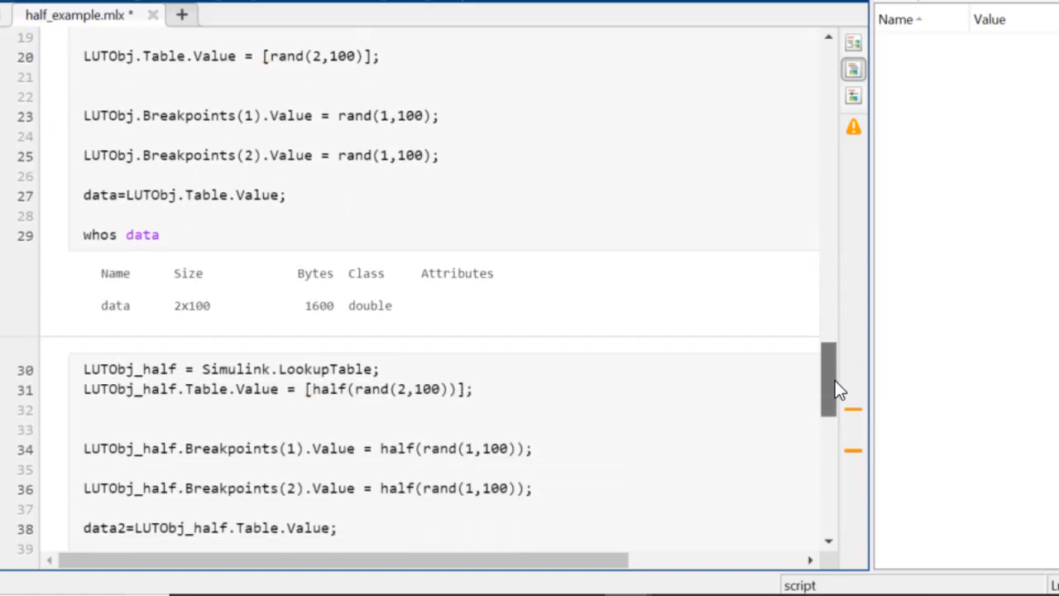
pyautogui.scroll(-3)
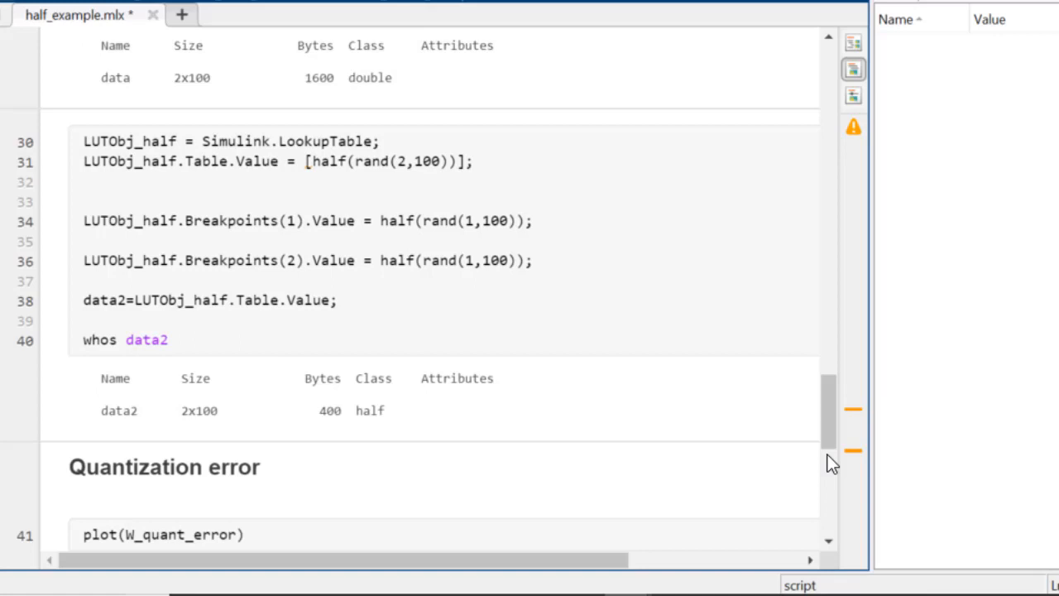
# Scroll down to the plot of the weight quantization error
pyautogui.scroll(-3)
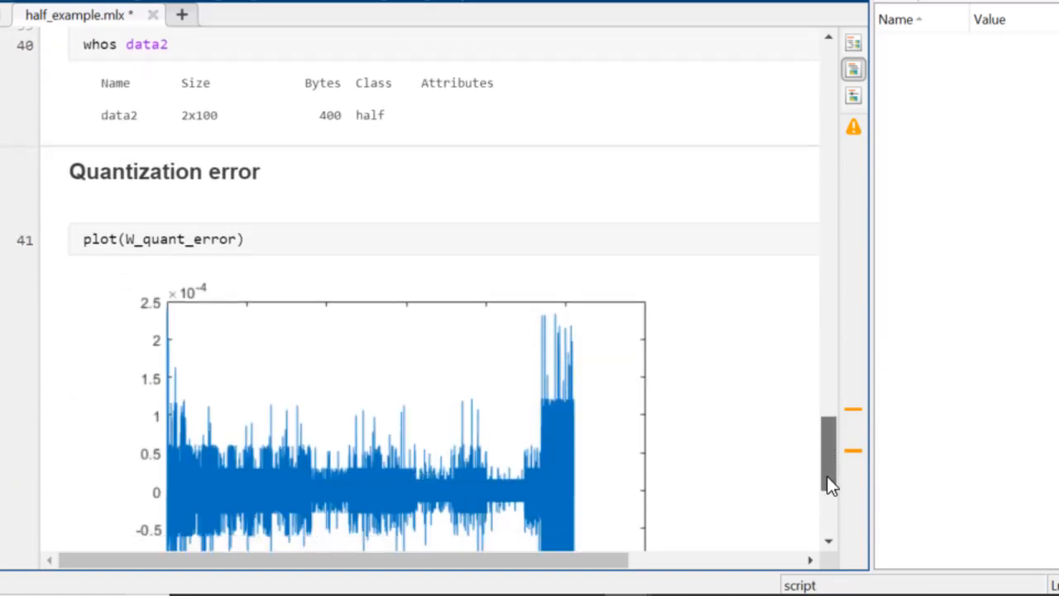
pyautogui.scroll(-3)
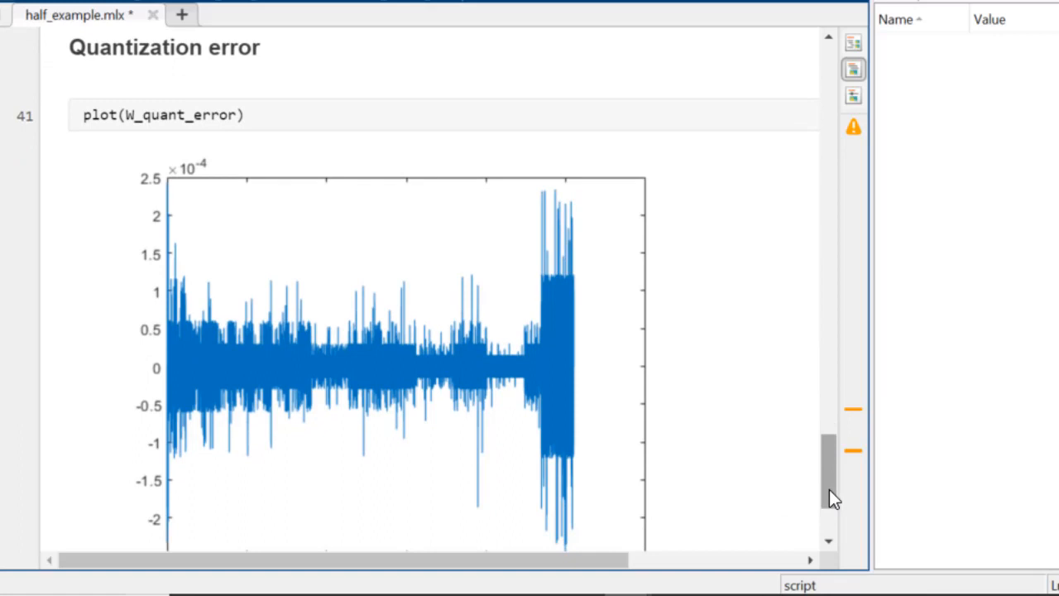